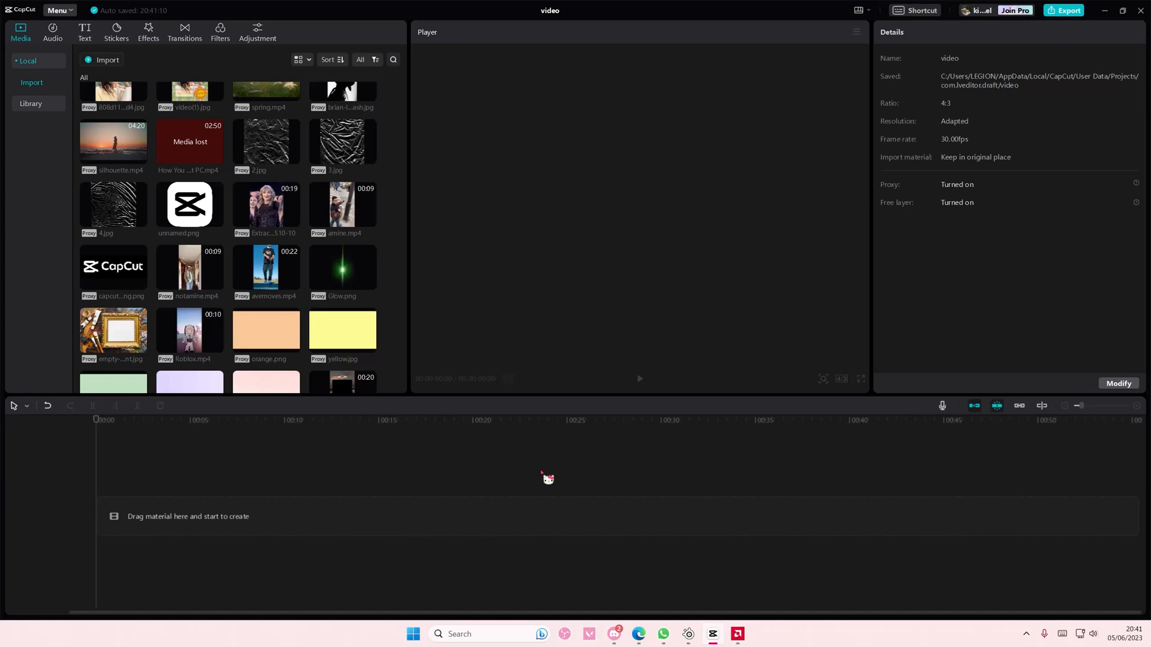
mouse_move(516, 403)
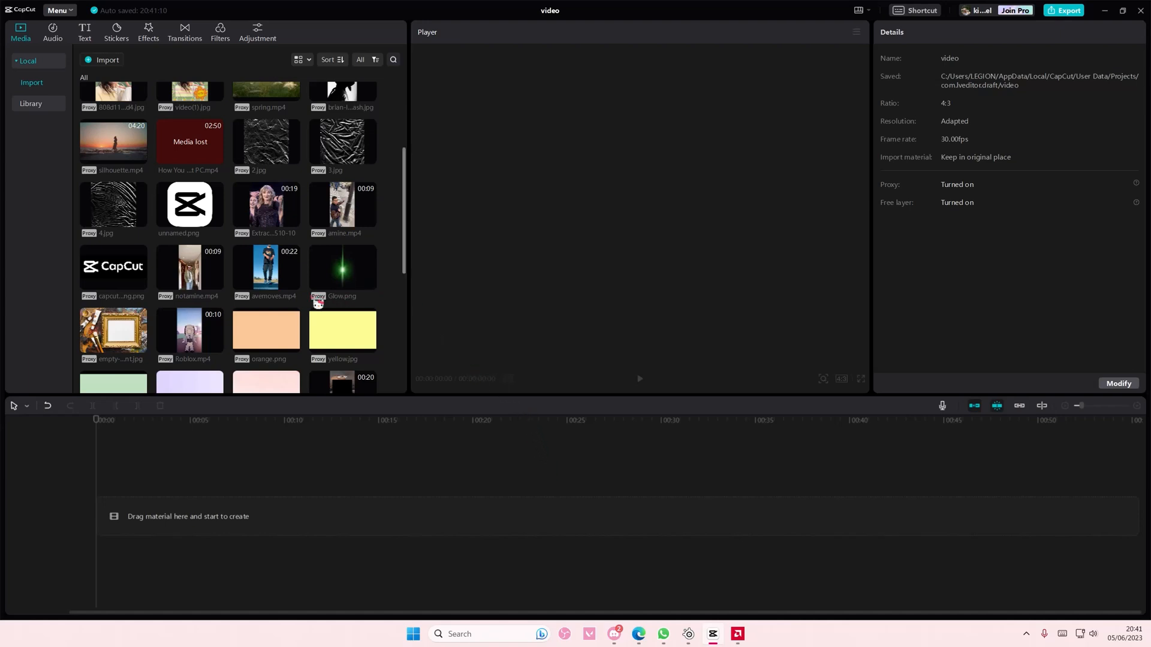
Add avemoves.mp4 to the timeline and show its Speed settings at 1.0x.
left_click_drag(265, 271, 268, 516)
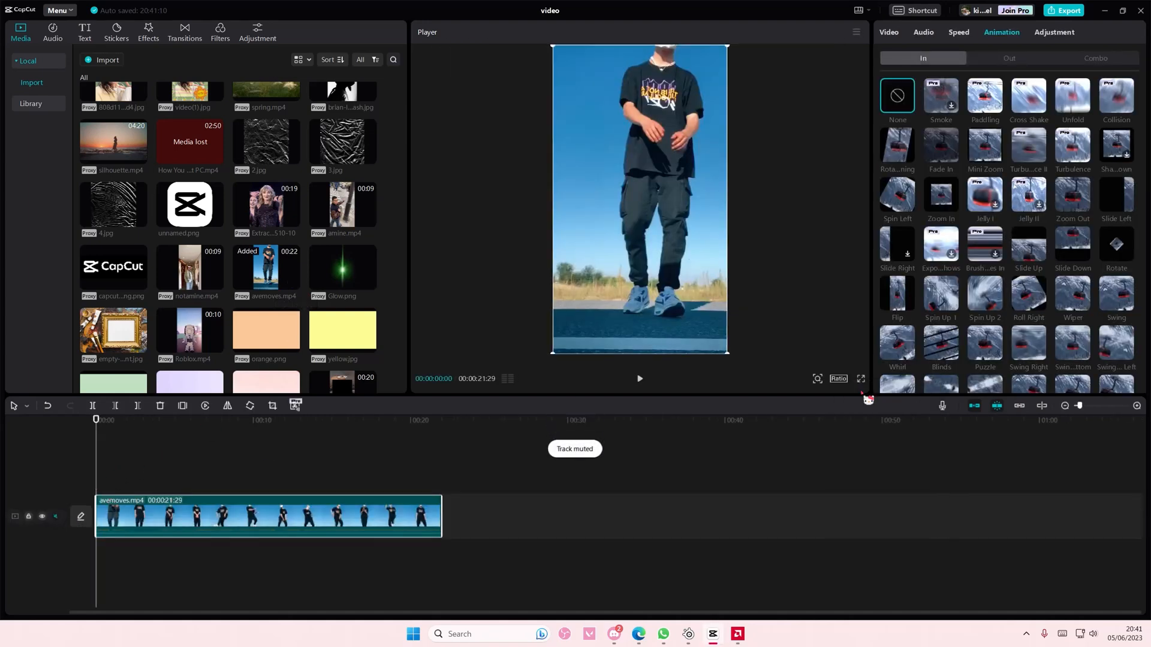
left_click(959, 32)
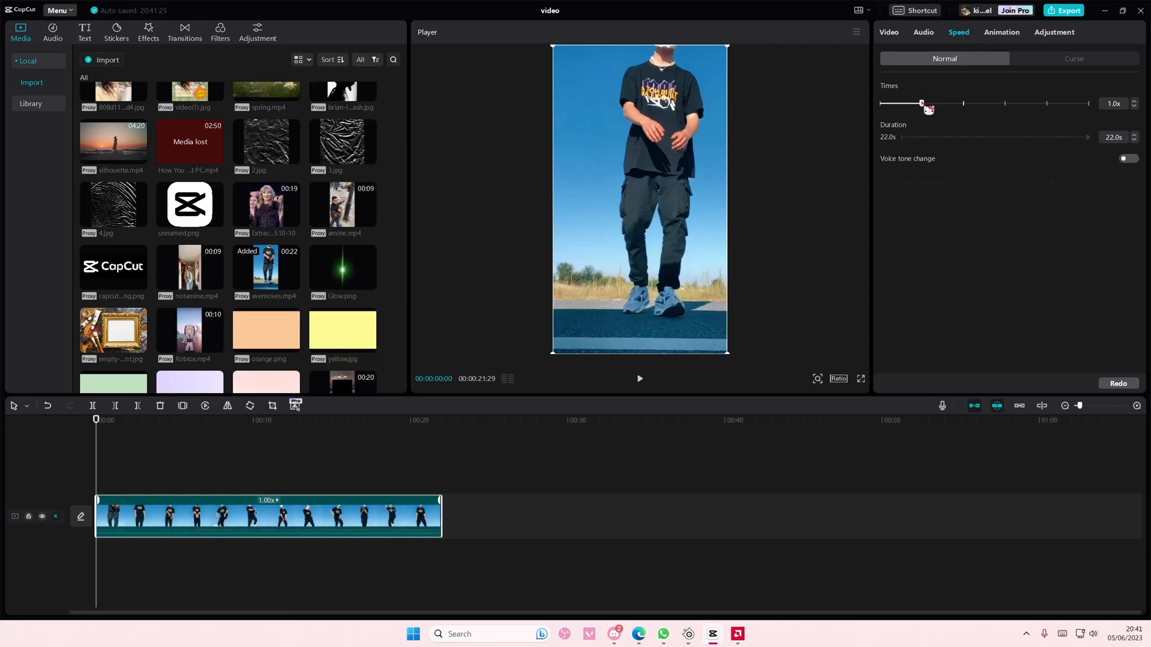
Drag the Speed slider down to 0.5x, stretching the clip to 44 seconds.
left_click_drag(922, 103, 902, 102)
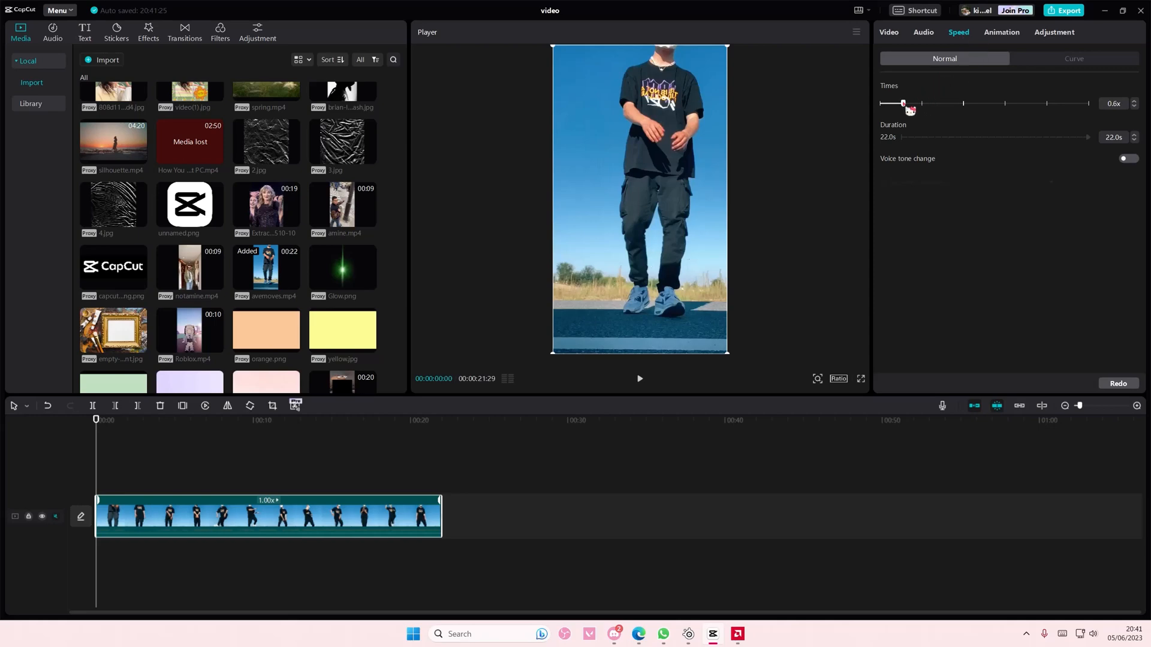
left_click_drag(903, 102, 899, 102)
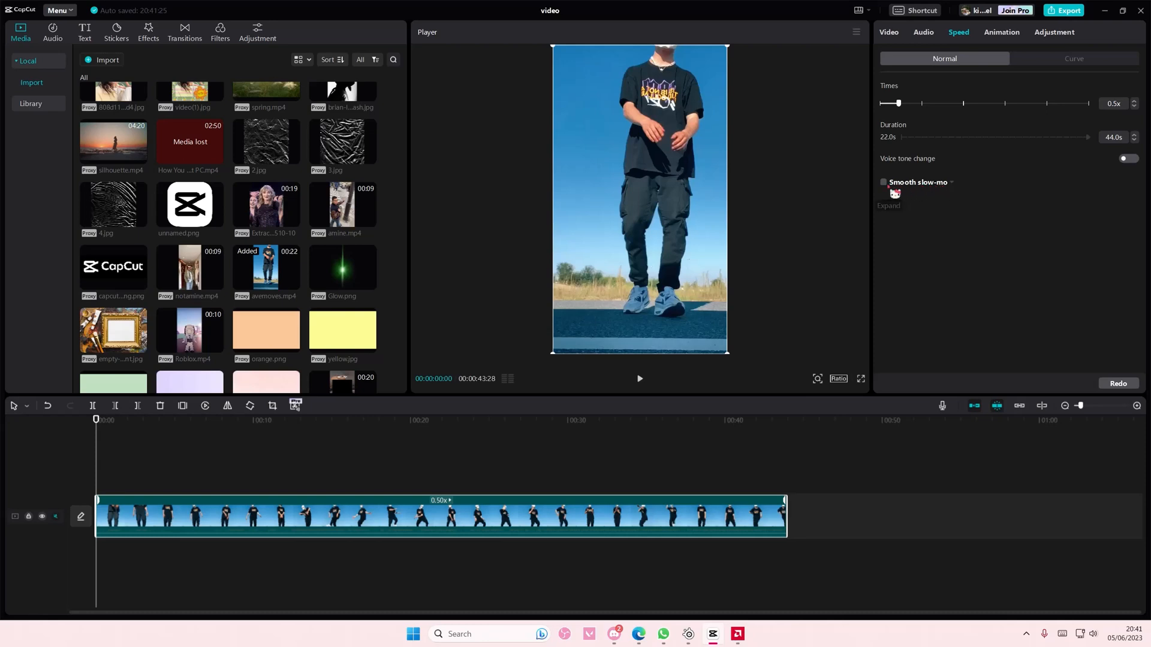
Enable Smooth slow-mo with the Optical flow method on the 0.5x clip.
left_click(883, 184)
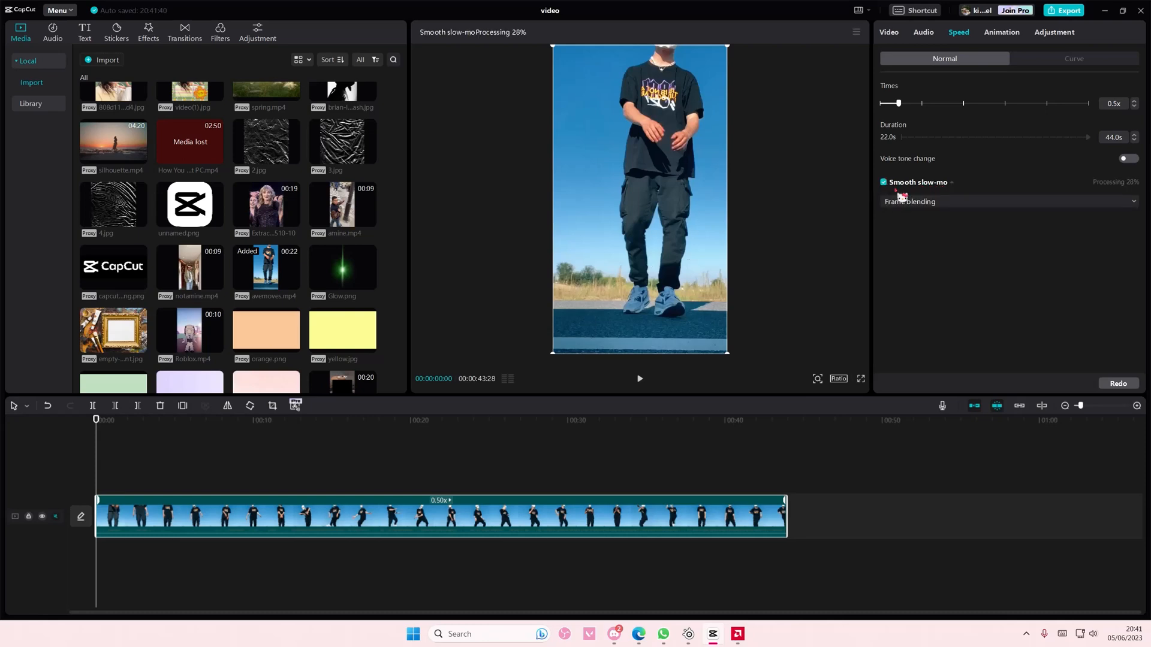
left_click(1009, 201)
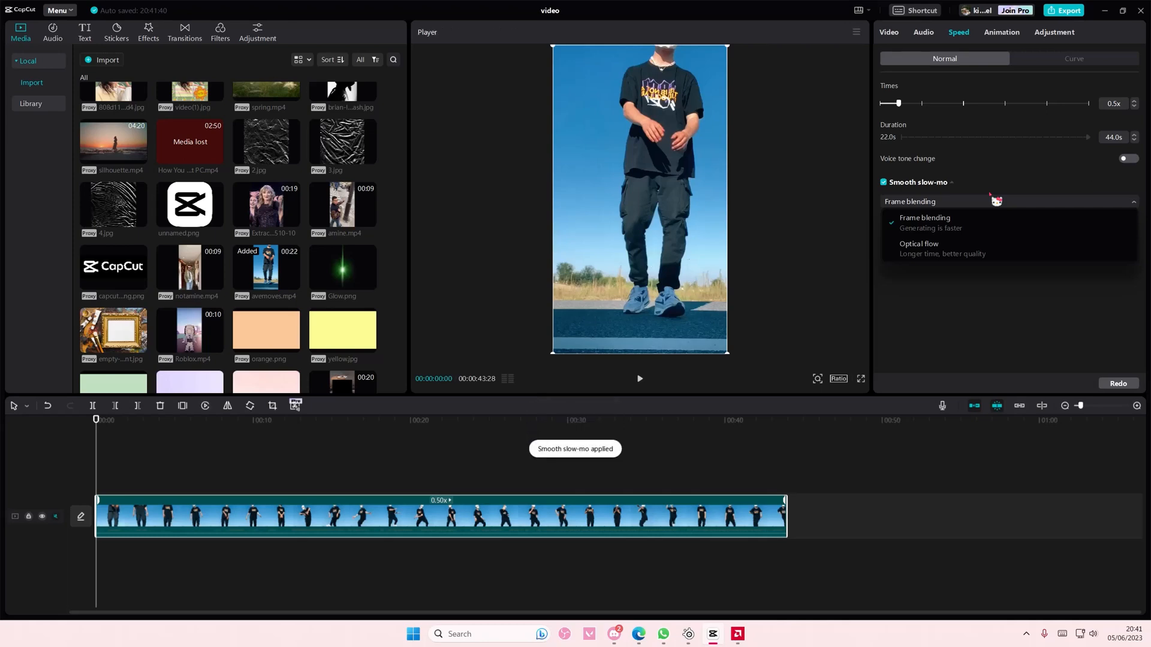
left_click(918, 249)
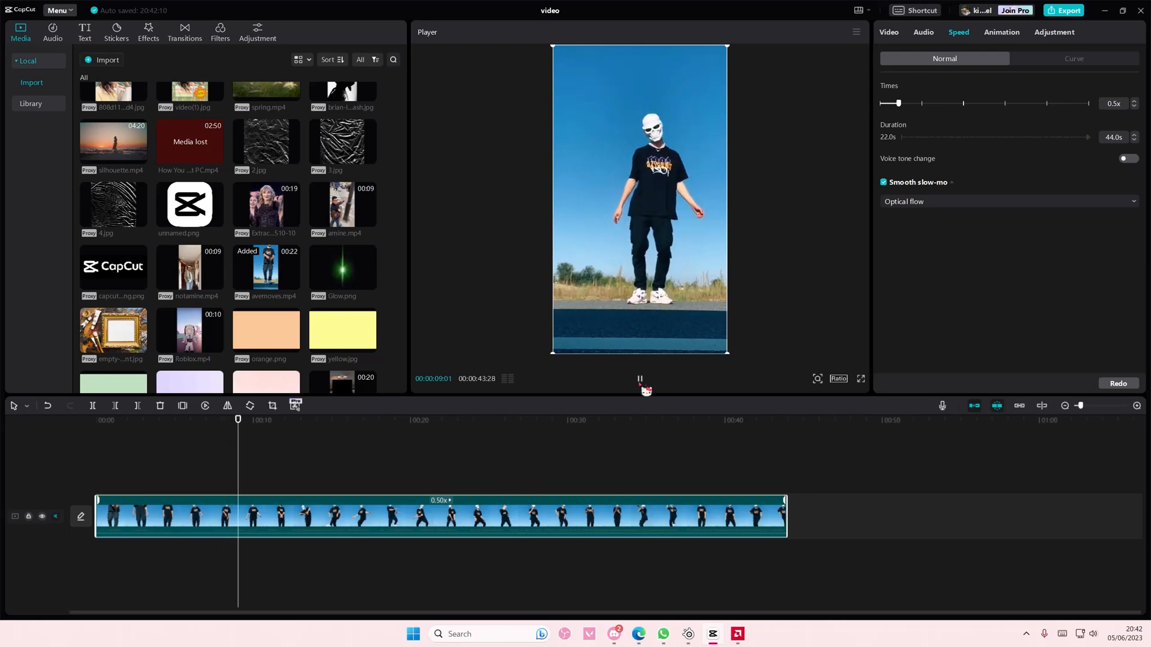
Play the optical-flow slow-motion dance clip in the Player preview.
left_click(269, 419)
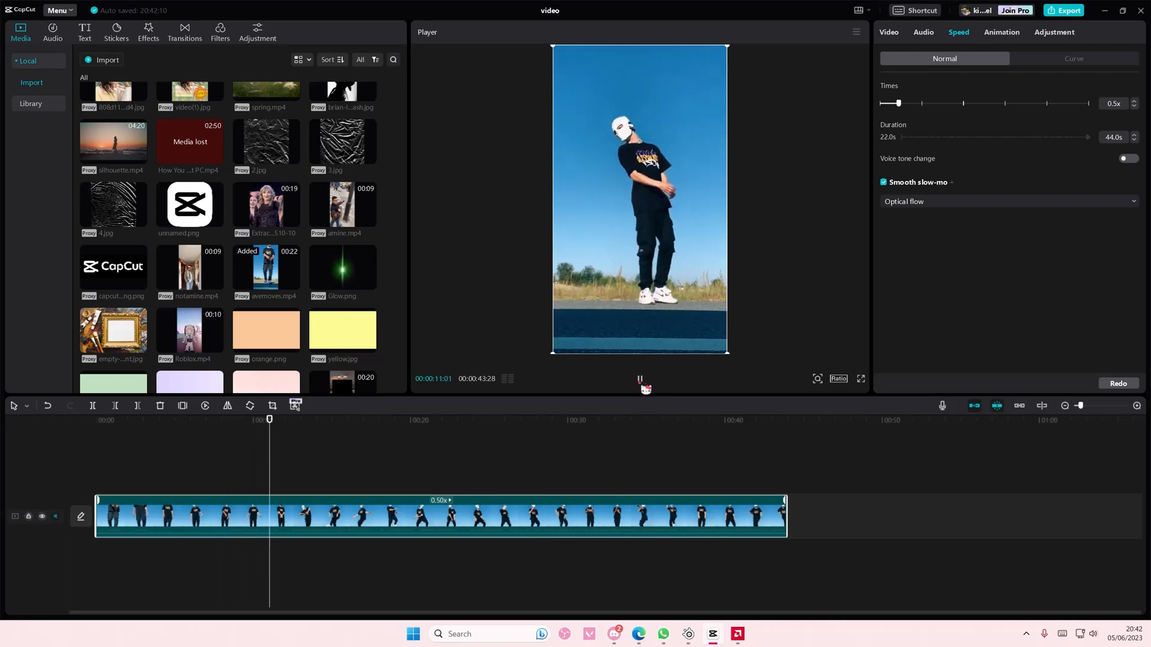